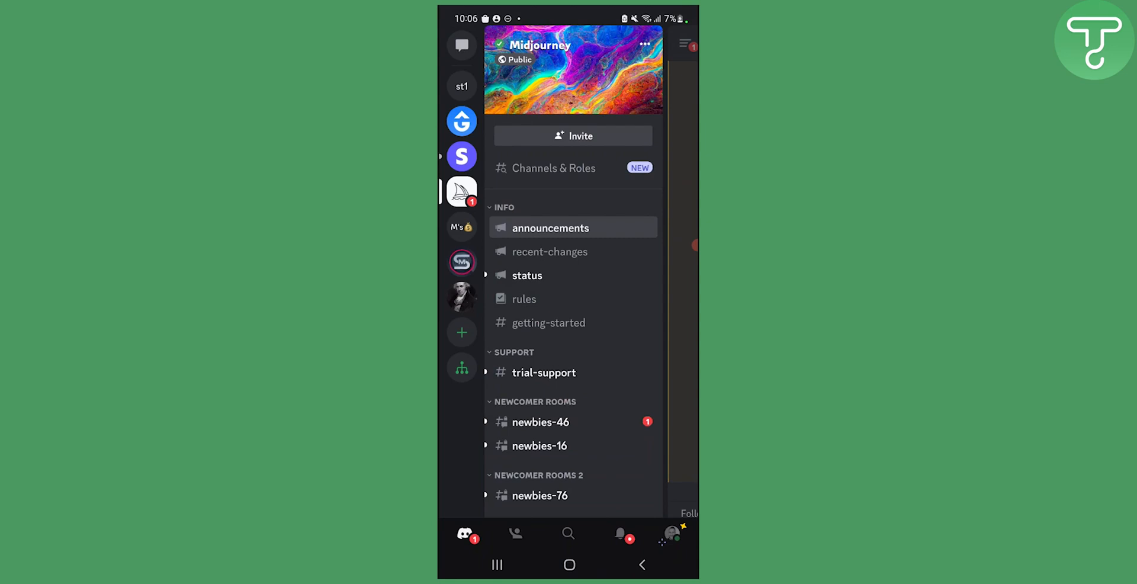
Open the Midjourney server's announcements channel and show its member list
{"action": "left_click", "coordinate": [551, 228]}
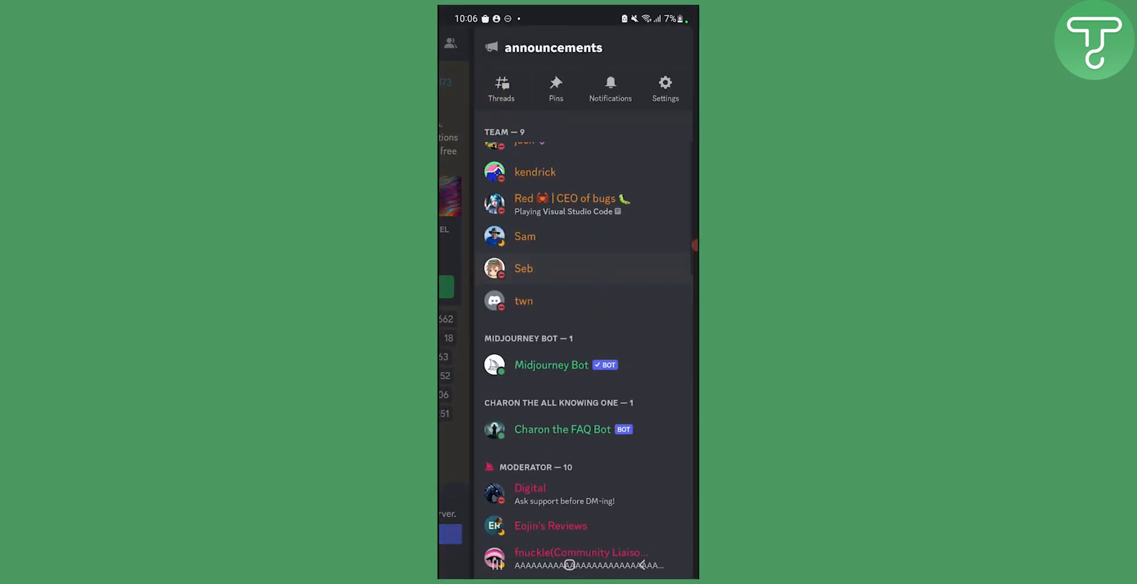
Go back from the member list to the Midjourney server's channel sidebar
{"action": "left_click", "coordinate": [551, 365]}
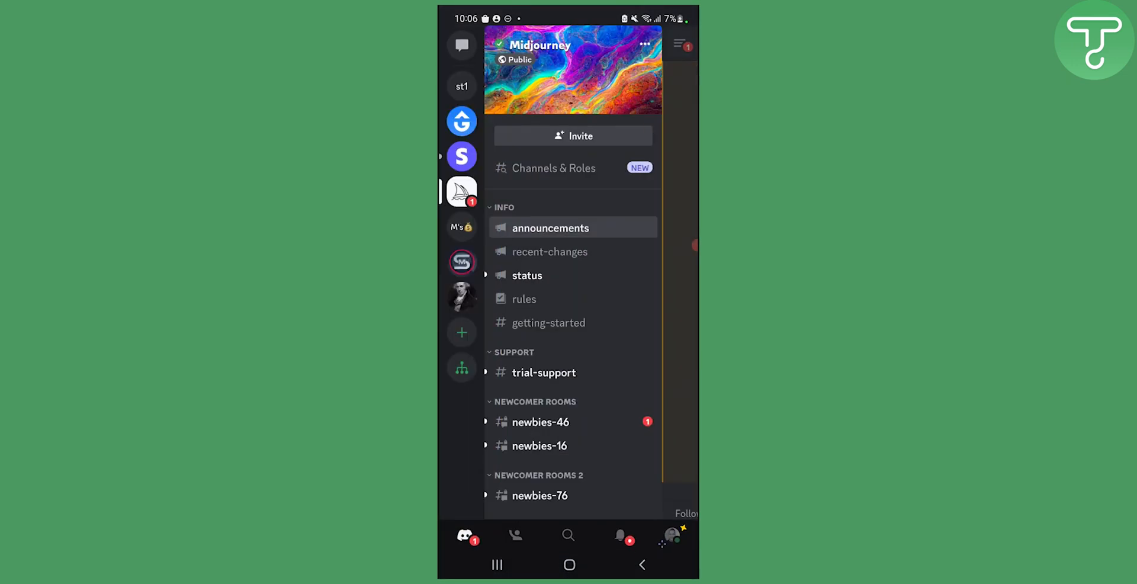
Switch to the st1 test server, enter the test1 channel and focus the message box
{"action": "left_click", "coordinate": [461, 87]}
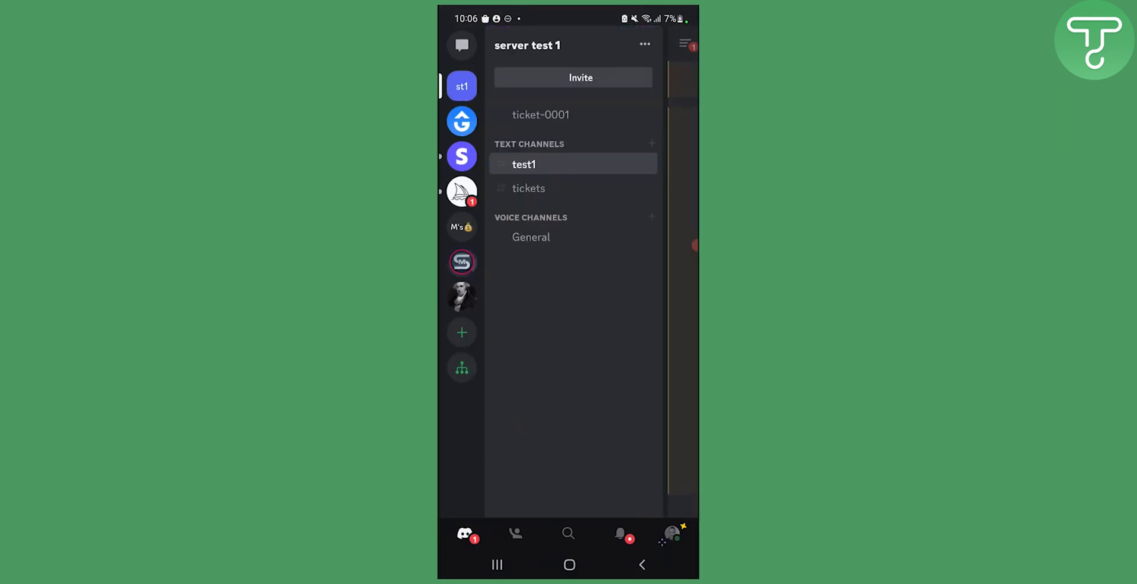
{"action": "left_click", "coordinate": [524, 164]}
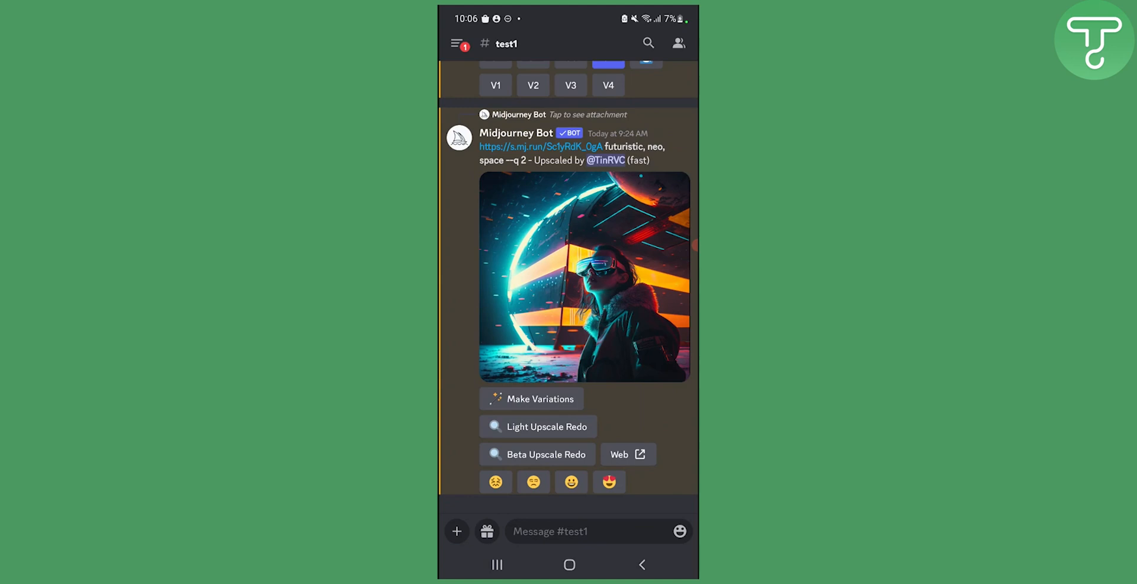
{"action": "scroll", "scroll_direction": "down", "scroll_amount": 3}
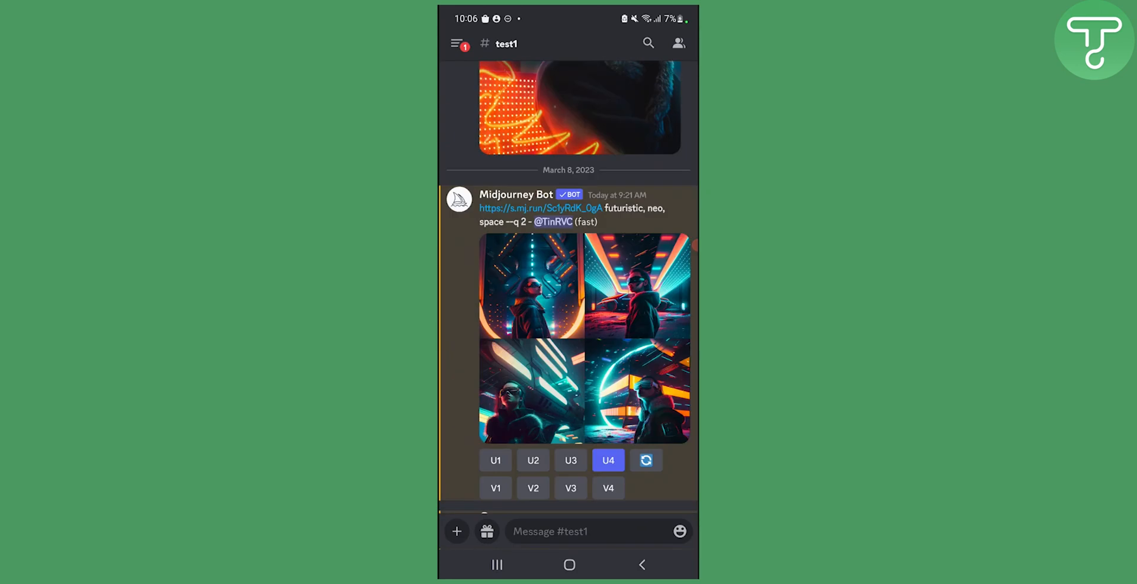
{"action": "left_click", "coordinate": [608, 460]}
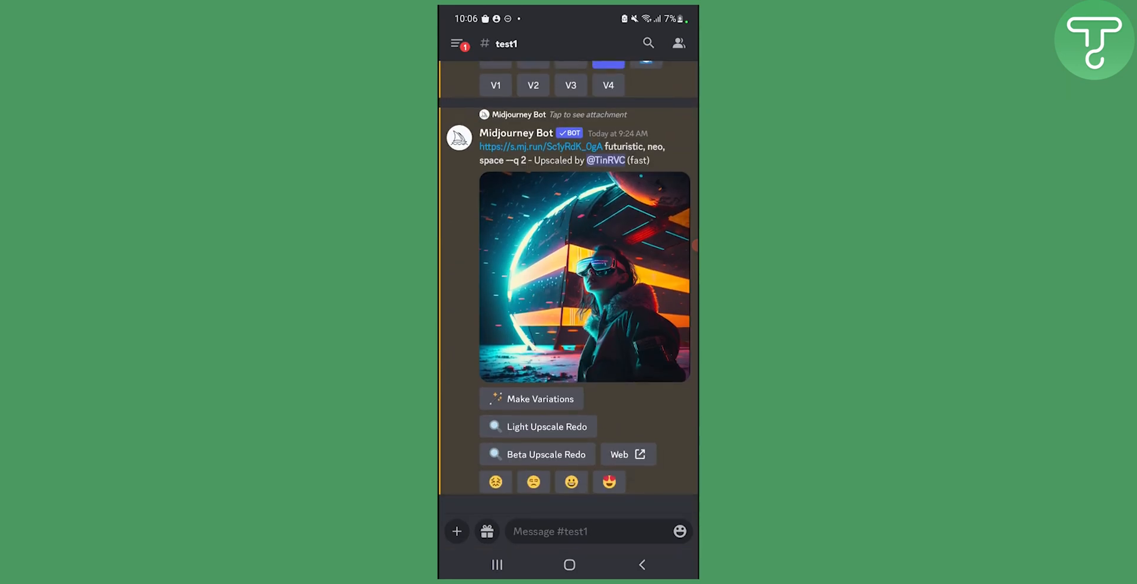
{"action": "left_click", "coordinate": [587, 531]}
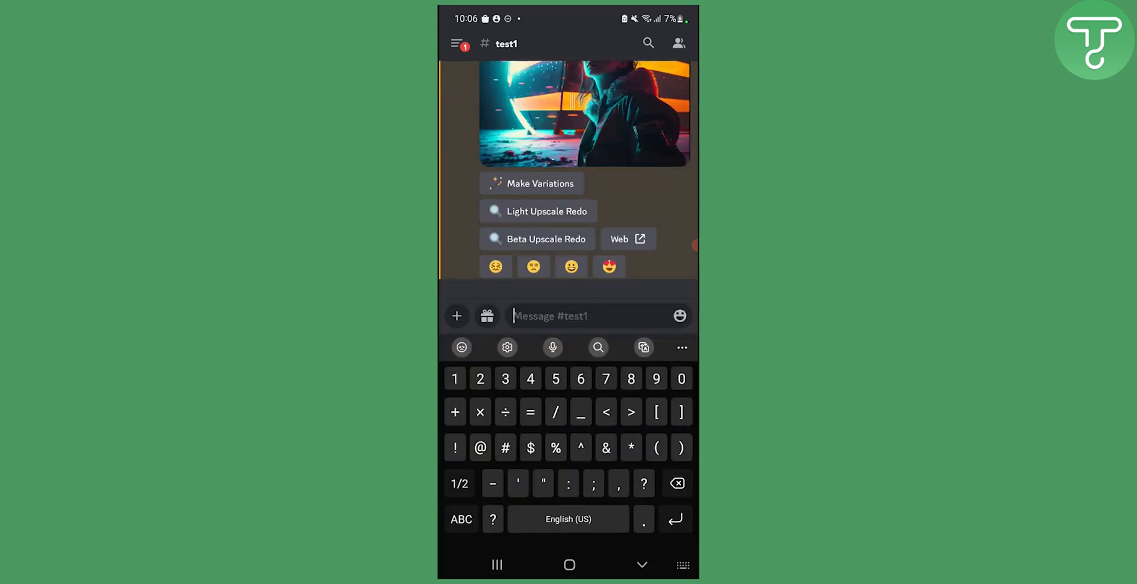
Send Midjourney Bot an /imagine request with the prompt 'futuristic' in test1
{"action": "type", "text": "/imagine prompt:"}
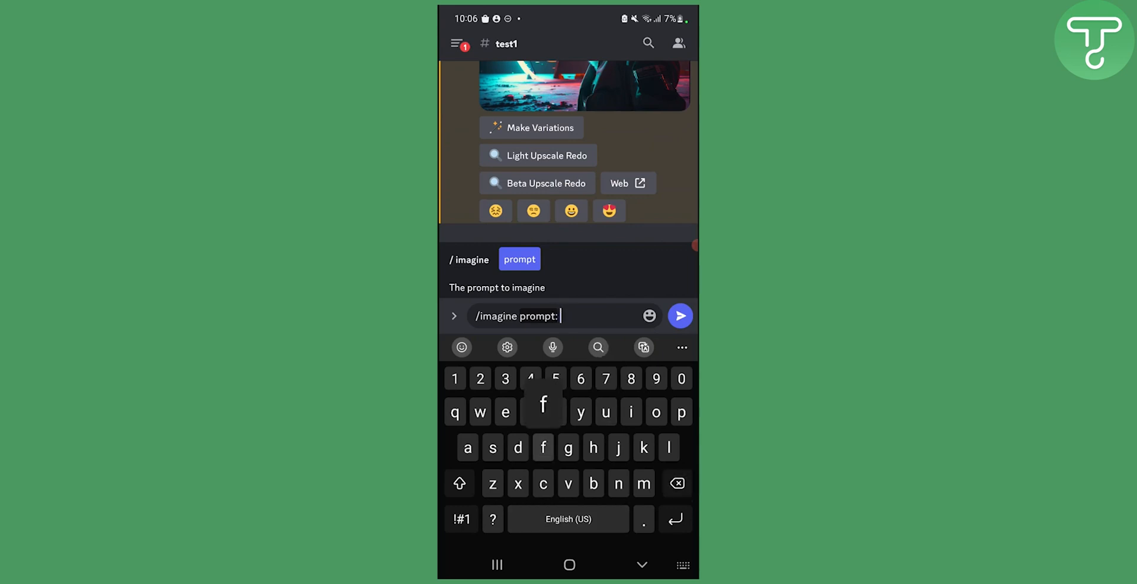
{"action": "type", "text": "futur"}
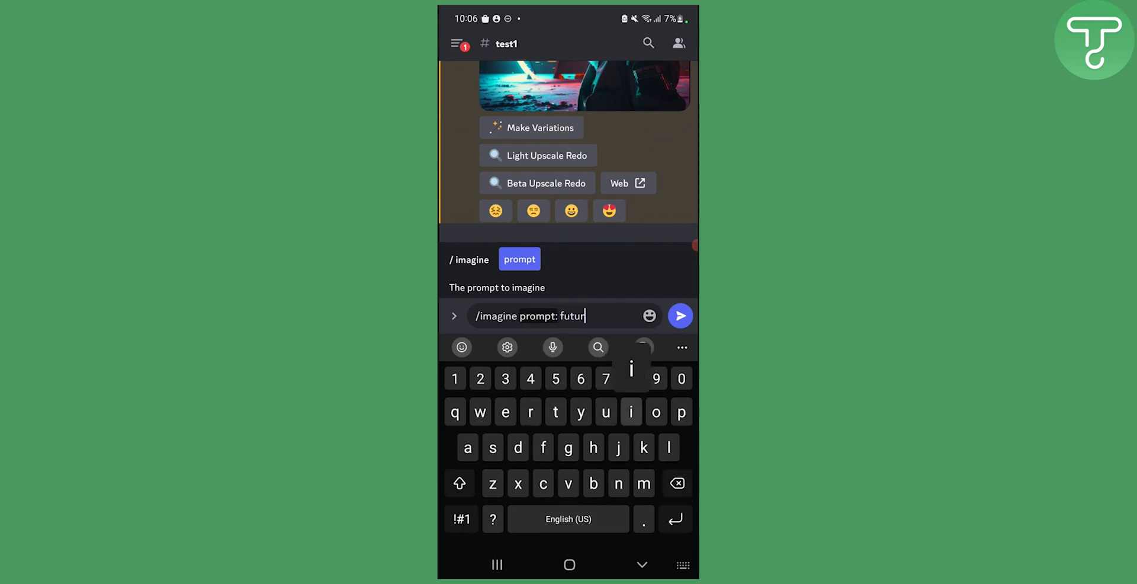
{"action": "type", "text": "istic"}
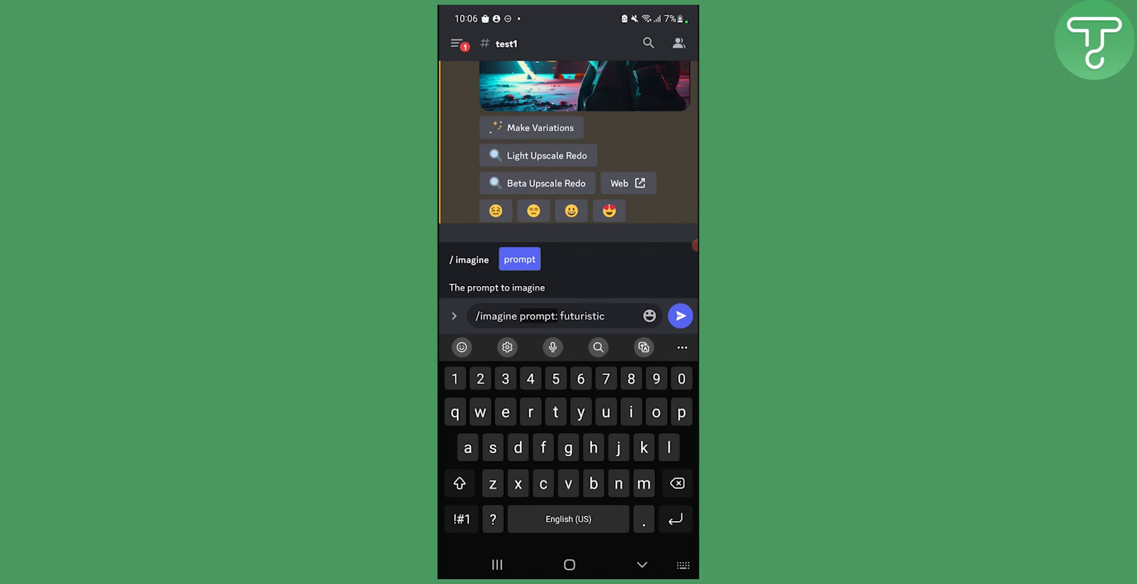
{"action": "left_click", "coordinate": [679, 316]}
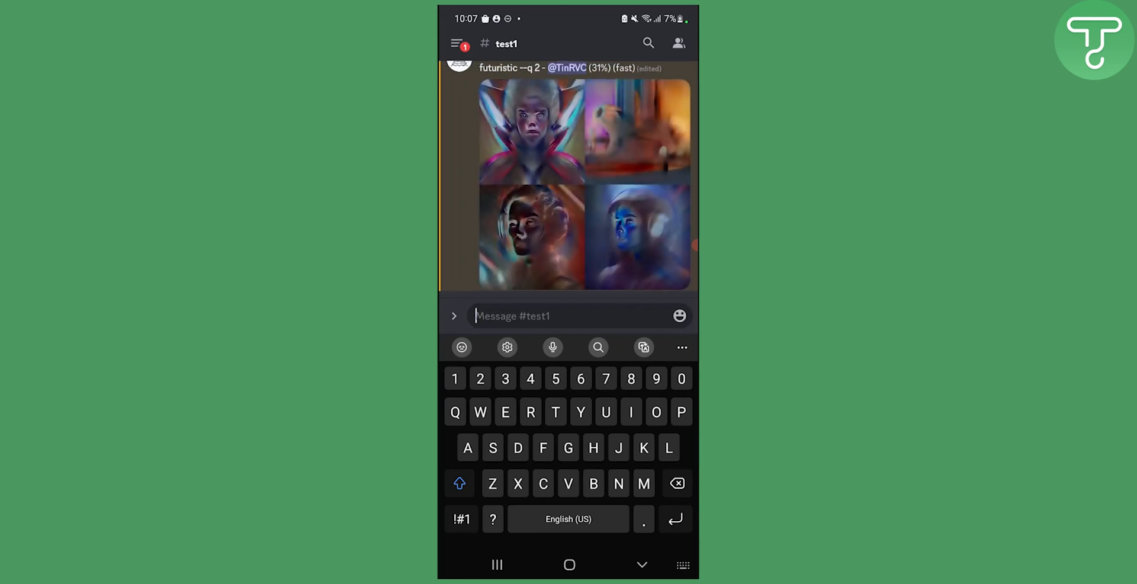
Follow Midjourney Bot's progress as it generates the futuristic four-image grid
{"action": "scroll", "scroll_direction": "down", "scroll_amount": 3}
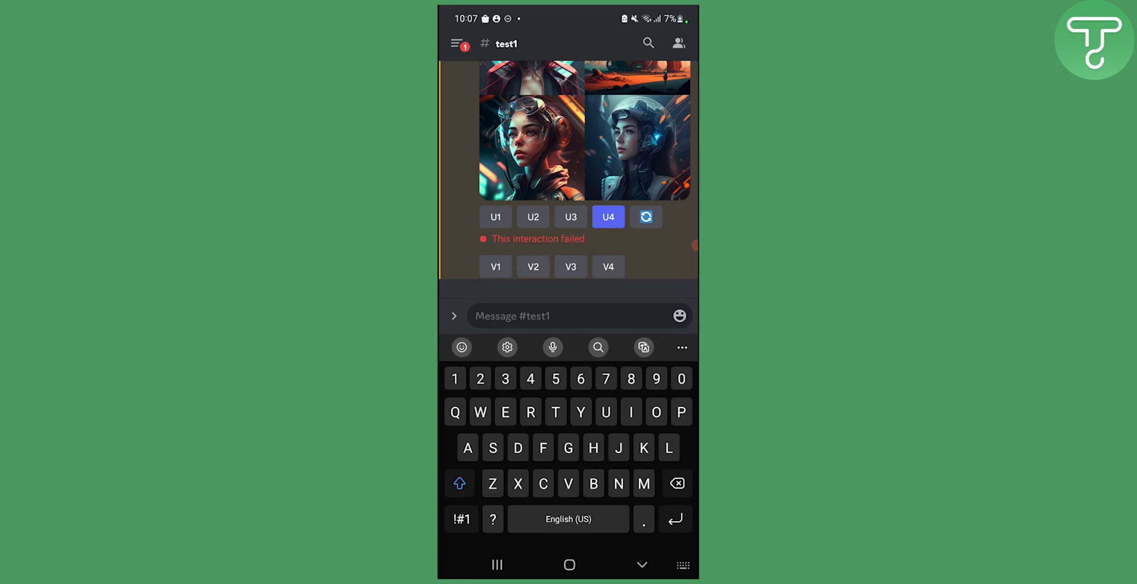
Scroll the test1 chat to show the completed 'futuristic --q 2' grid in full
{"action": "scroll", "scroll_direction": "down", "scroll_amount": 3}
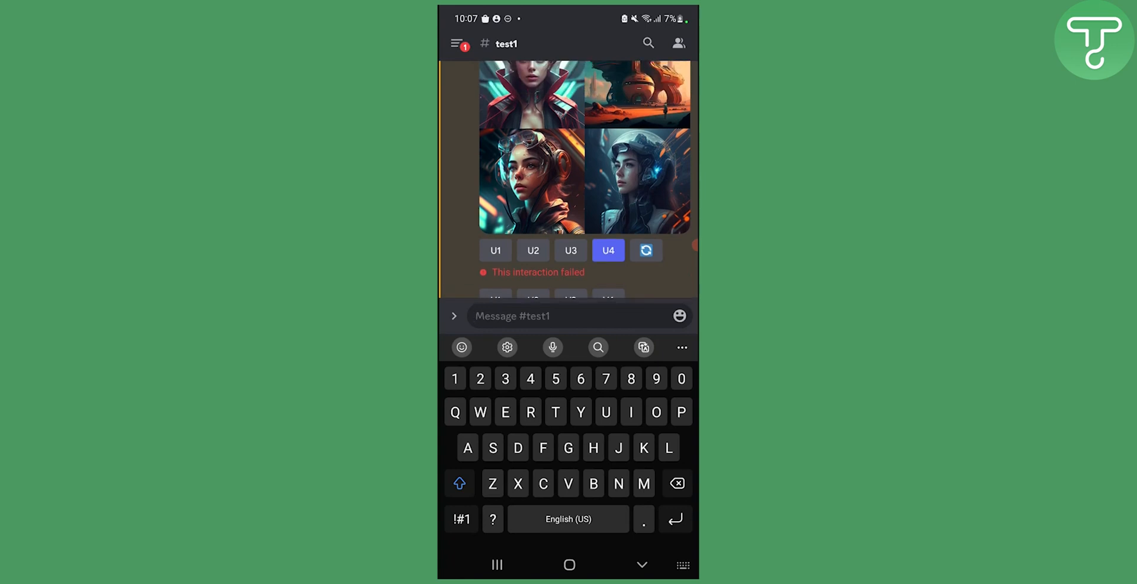
{"action": "scroll", "scroll_direction": "down", "scroll_amount": 3}
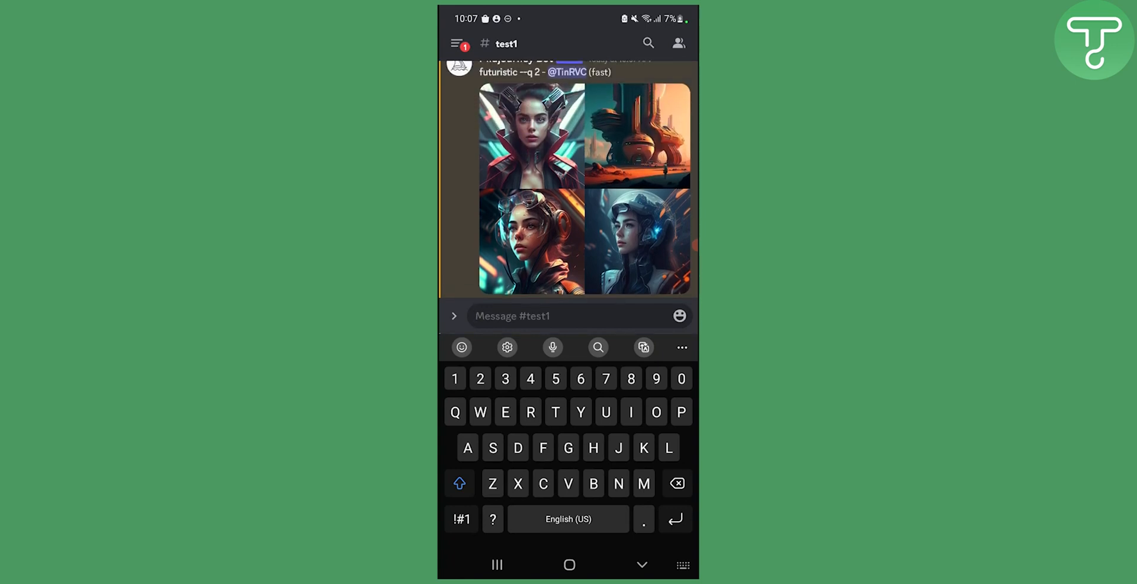